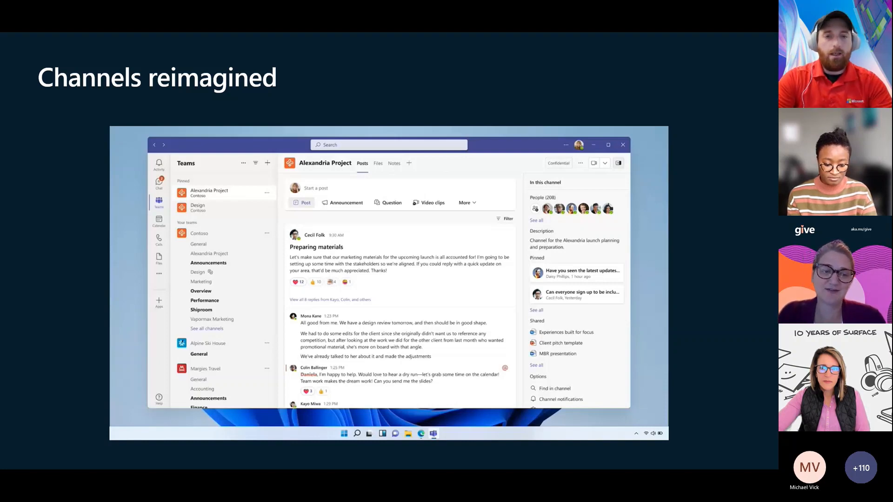
Advance the shared deck to the 'Channels reimagined' slide.
key(Right)
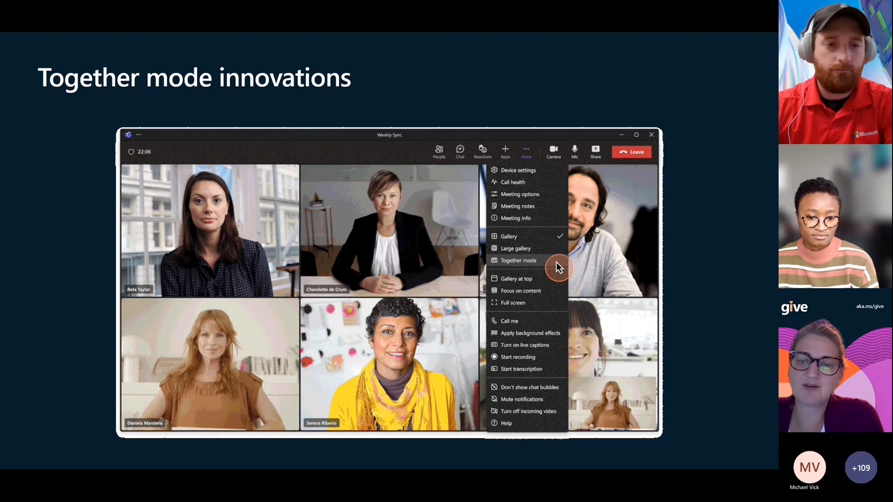
Advance the shared deck to the 'Together mode innovations' slide.
key(right)
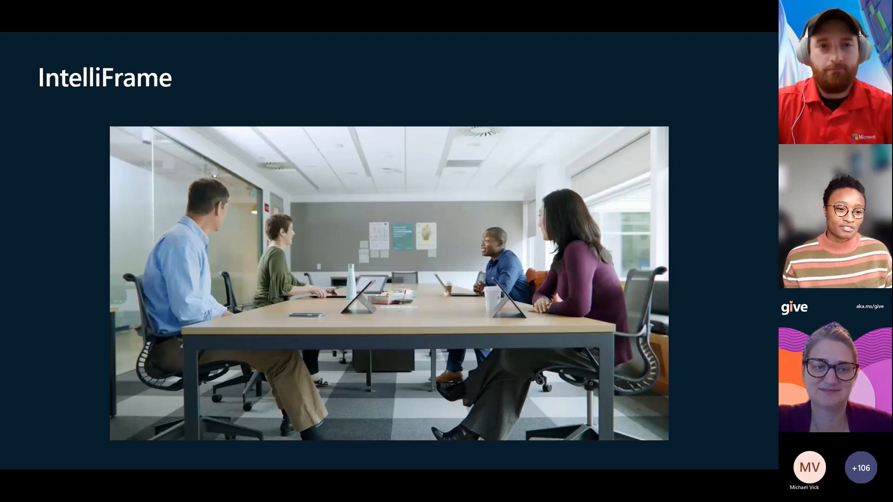
Advance the shared deck to the 'IntelliFrame' slide with the conference-table video.
key(Right)
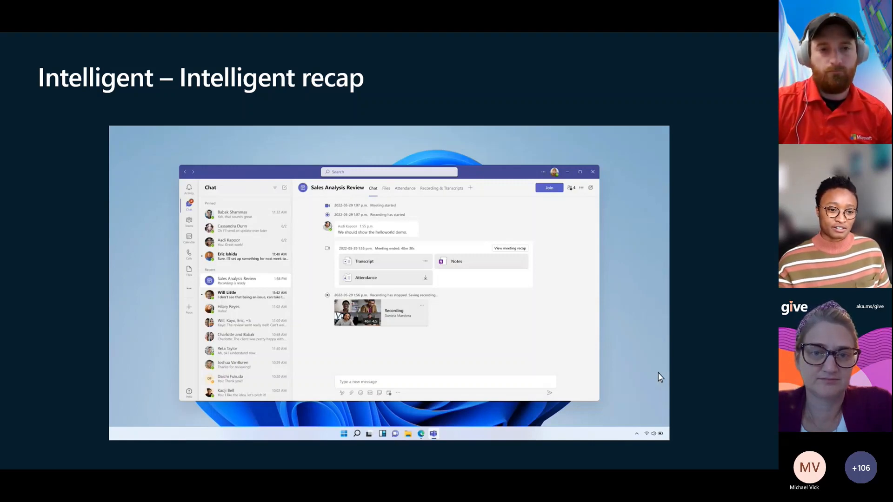
Advance the shared deck to the 'Live translation for captions' slide.
key(right)
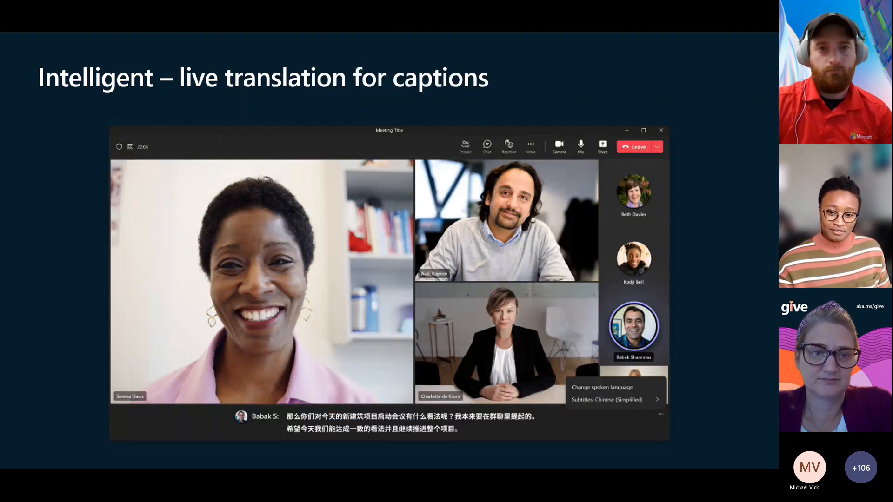